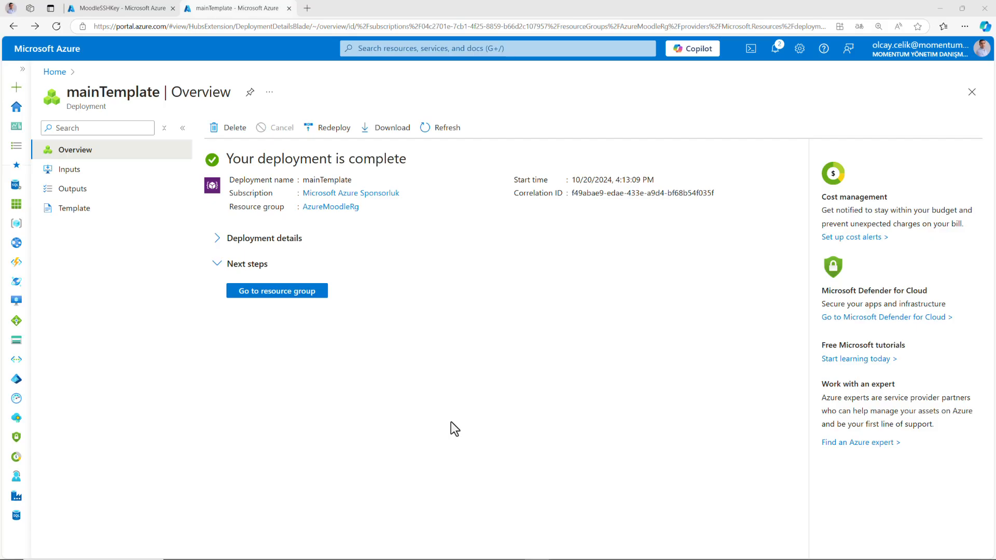
View the lb-cjiche load balancer's frontend IP configuration in AzureMoodleRg, then start a new browser tab.
left_click(275, 291)
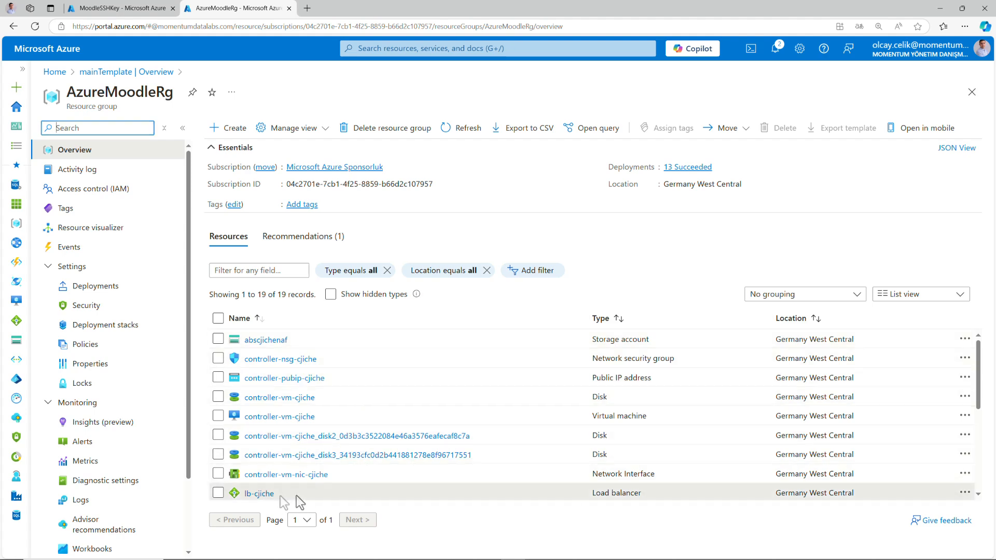
left_click(259, 493)
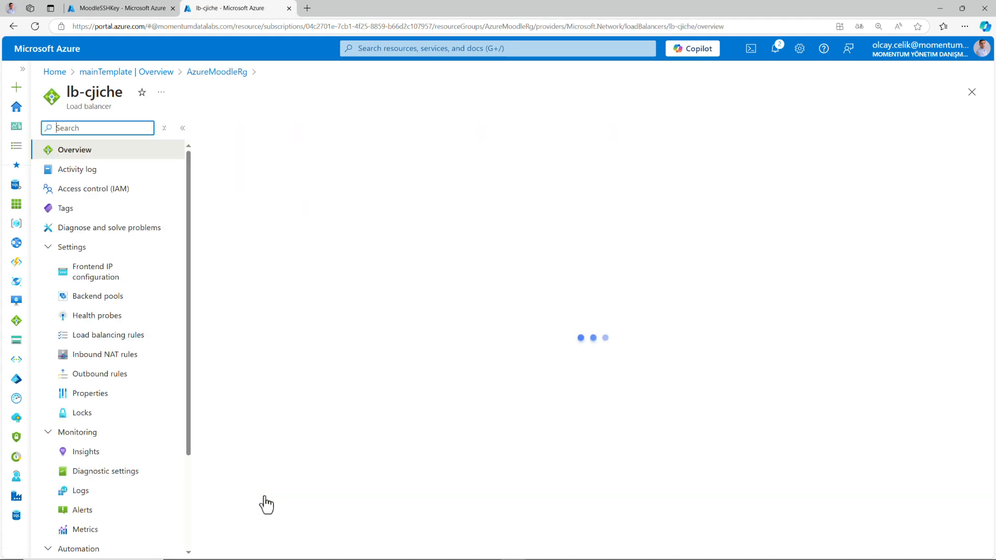
left_click(94, 271)
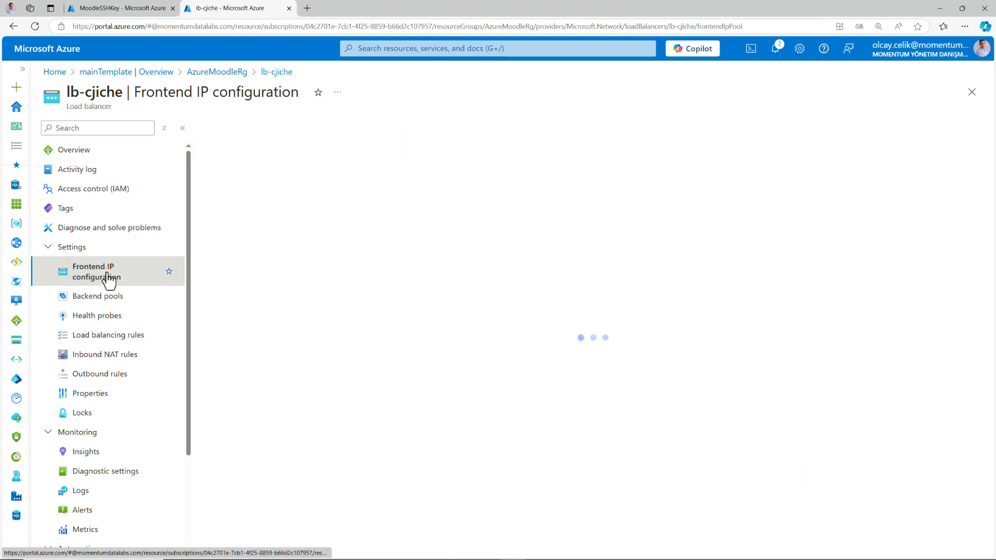
left_click(94, 271)
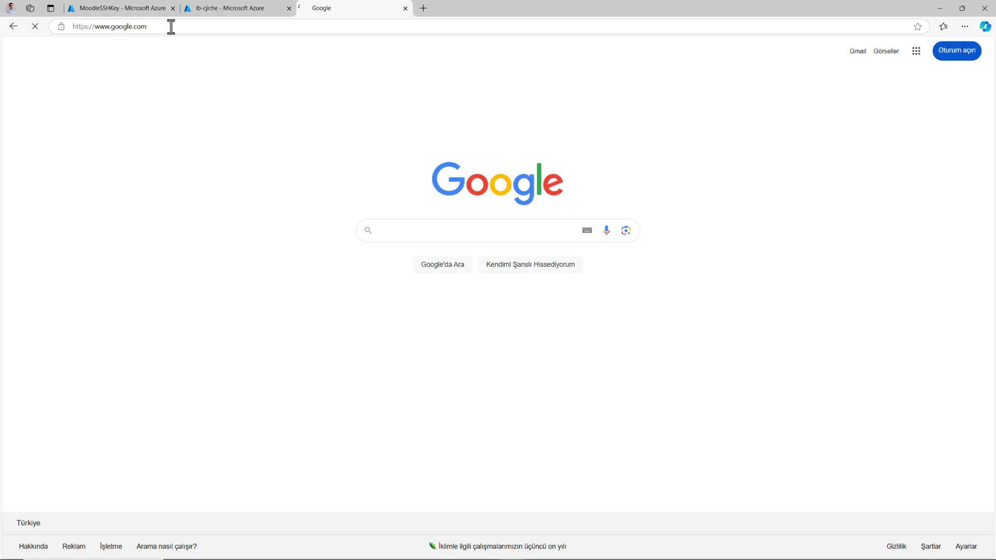
type("https://lb-cjiche.germanywestcentral.cloudapp.azure.com")
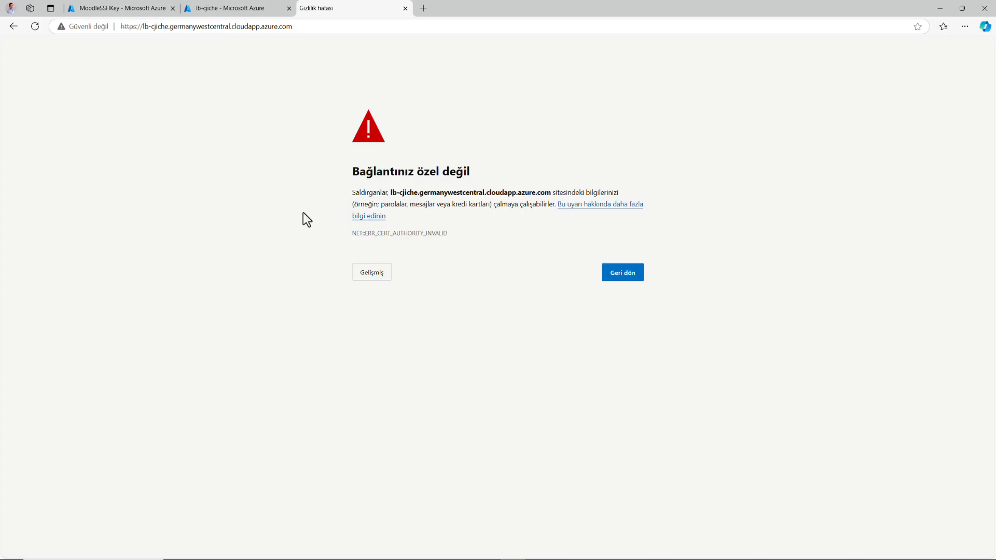
left_click(372, 271)
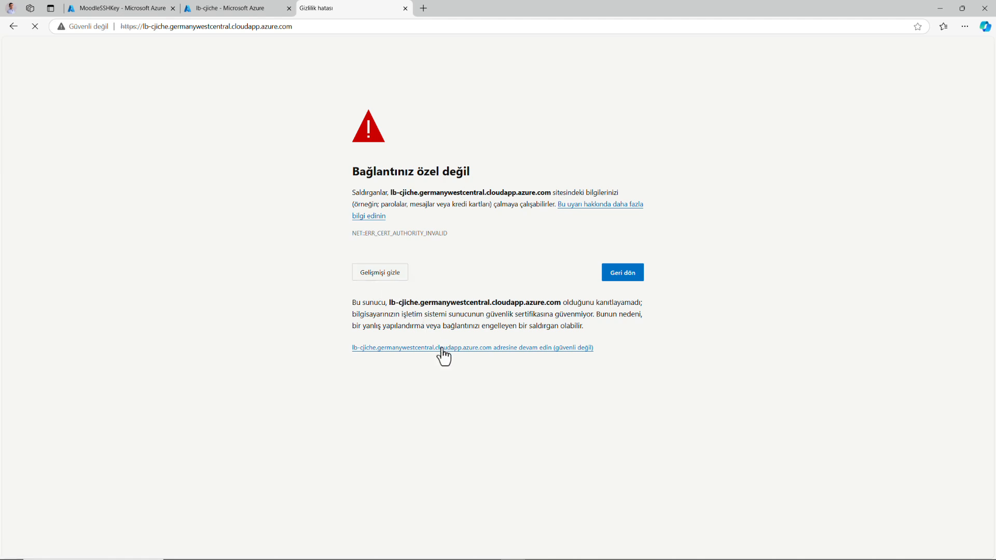
left_click(472, 348)
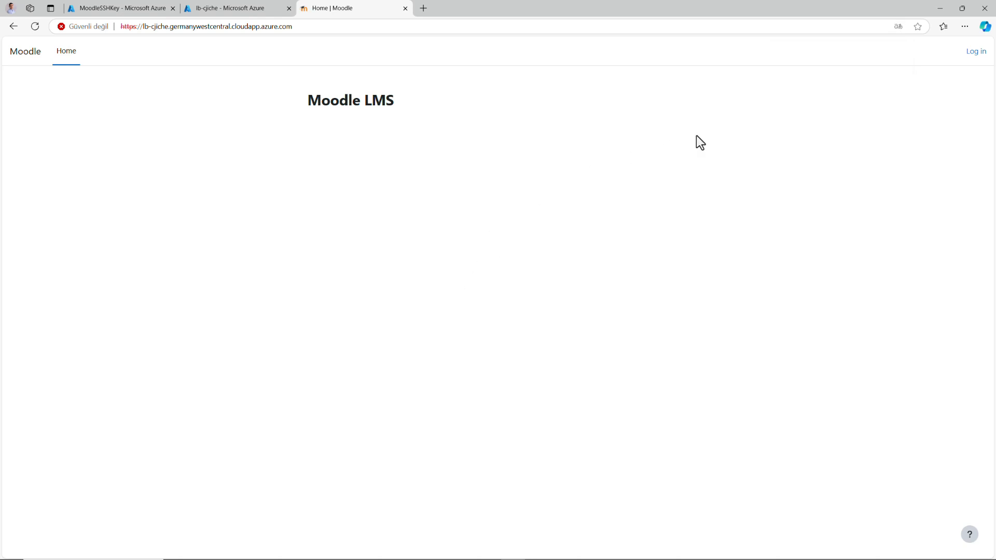
mouse_move(976, 52)
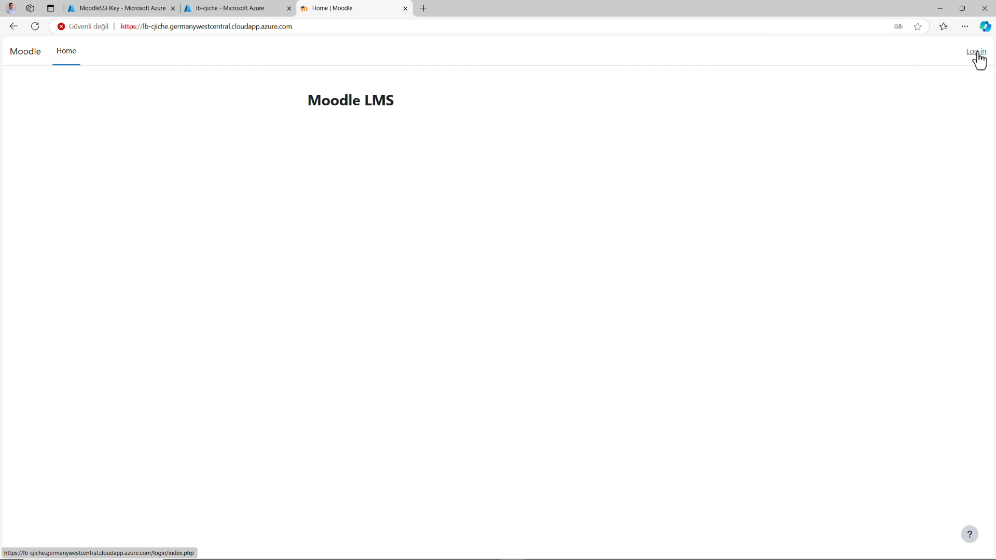
Go to the Moodle site's Log in page from the home page.
left_click(975, 52)
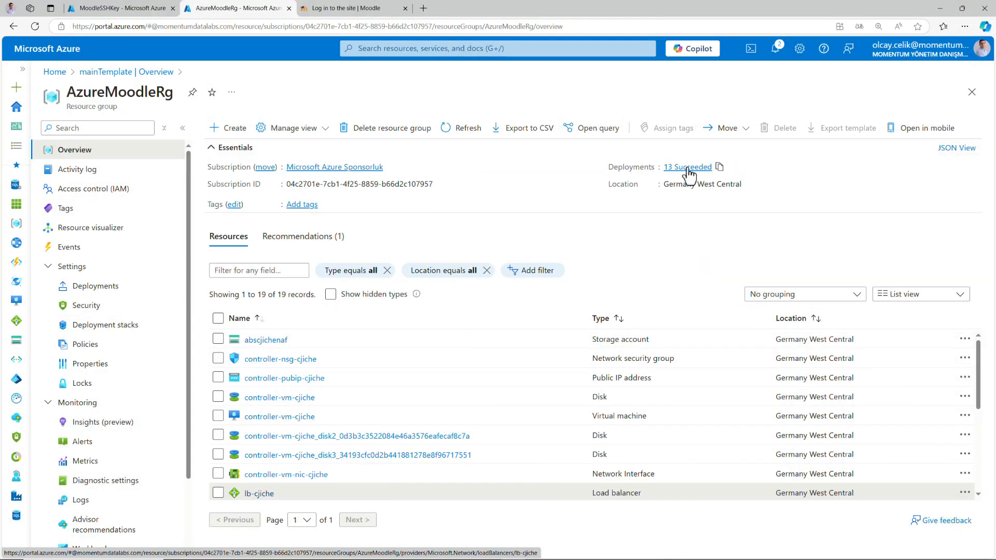
View the Outputs of the mainTemplate deployment among AzureMoodleRg's 13 succeeded deployments.
left_click(687, 166)
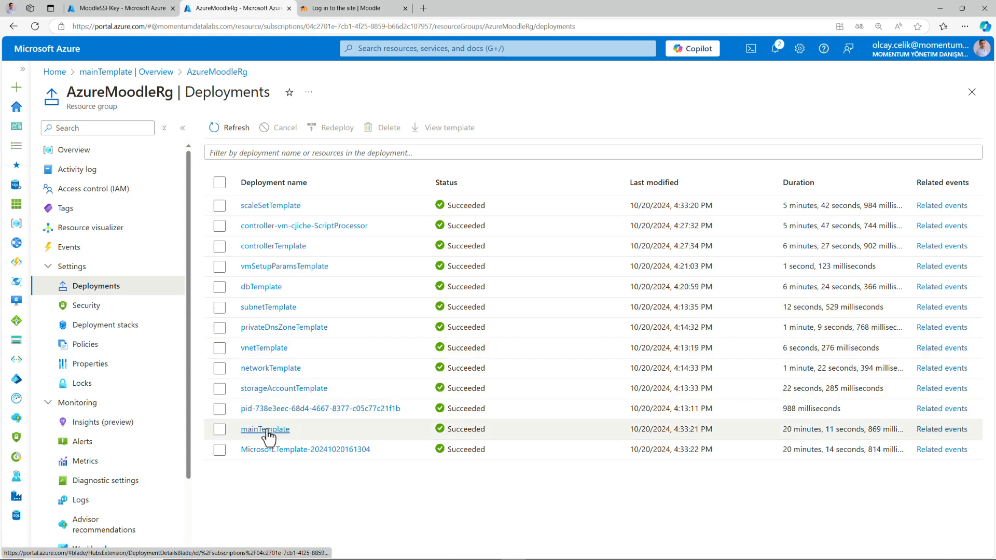
left_click(265, 428)
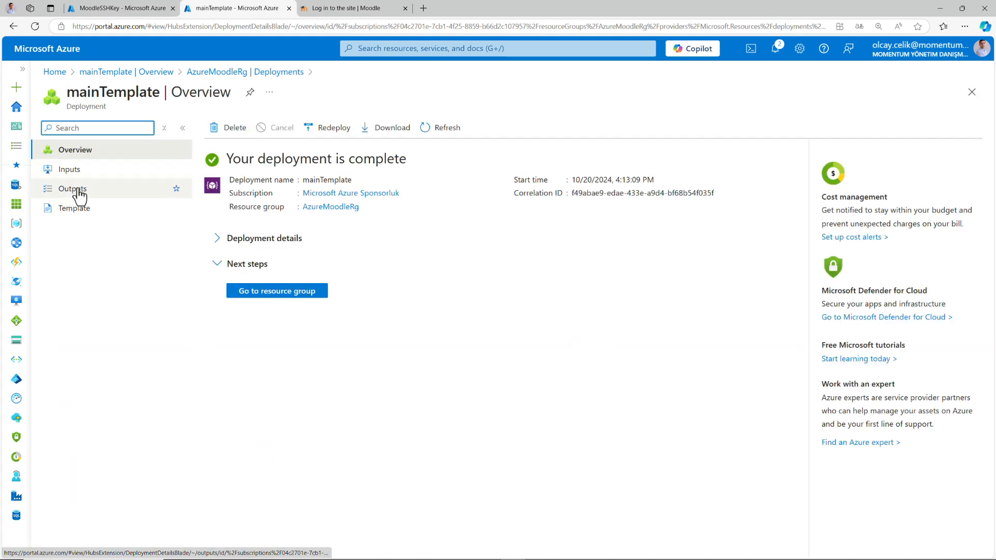
left_click(72, 187)
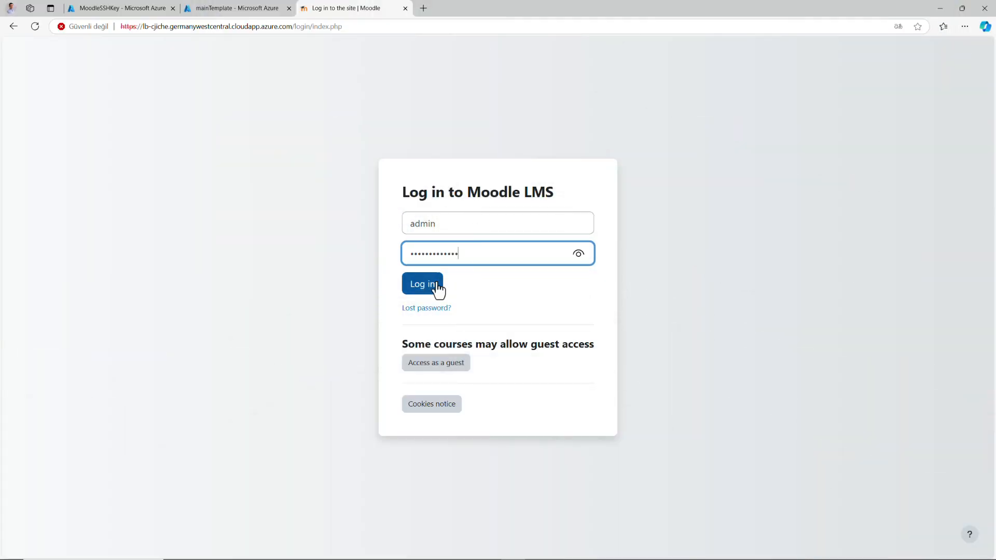
Sign in to Moodle with the admin credentials and reach the Admin dashboard.
left_click(422, 284)
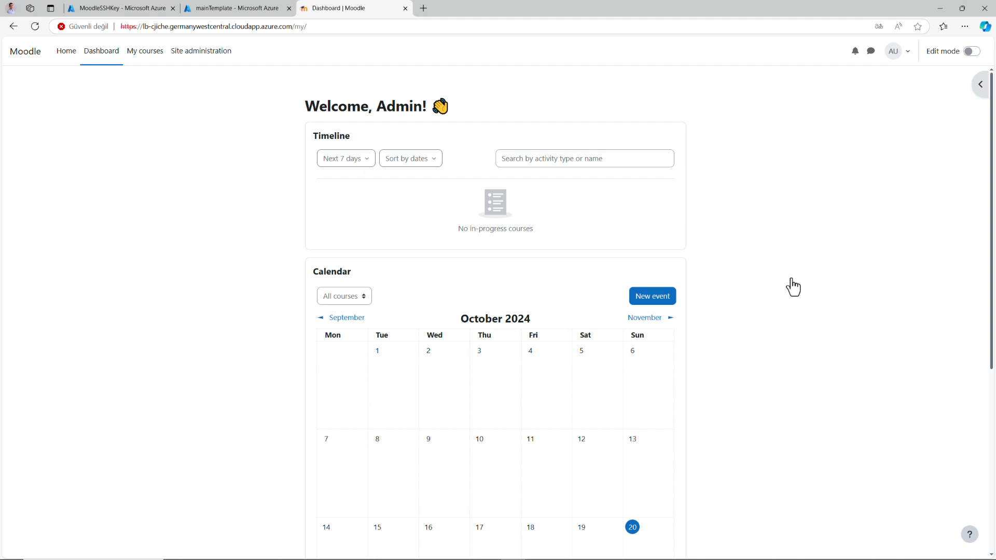